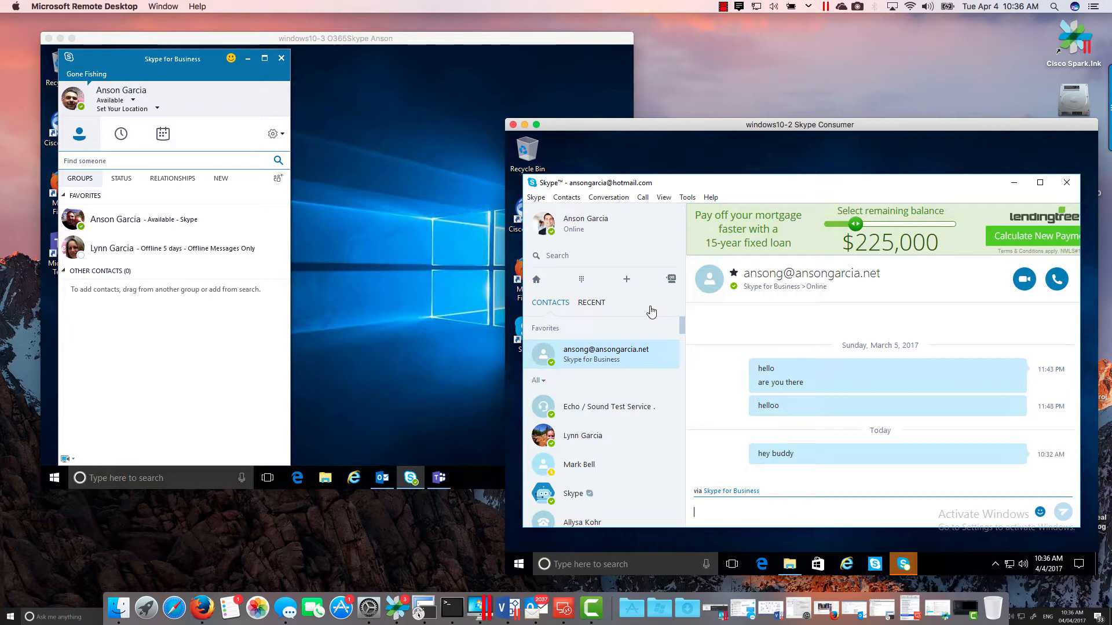
pyautogui.moveTo(361, 63)
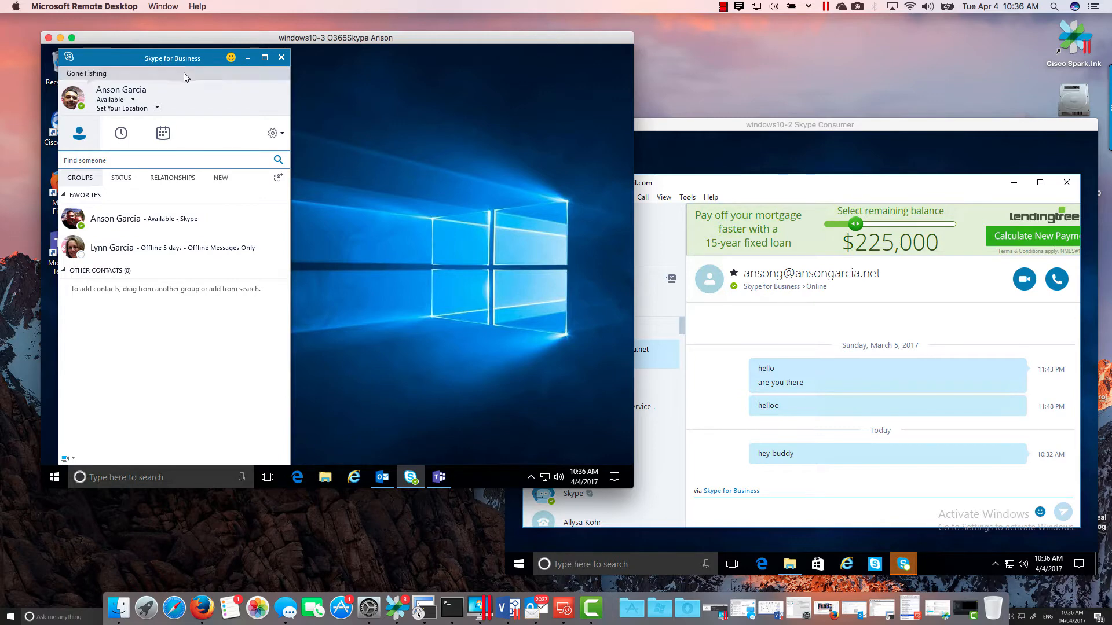
# Send the test message 'kdkd' from Skype and accept the resulting Skype for Business invitation.
pyautogui.click(790, 124)
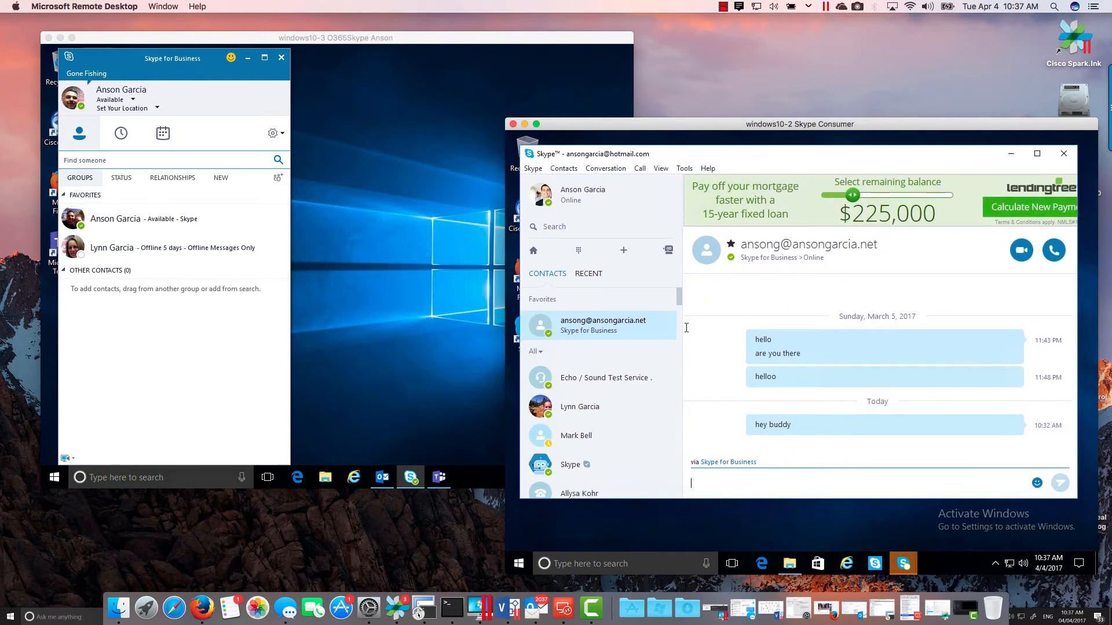
pyautogui.moveTo(428, 294)
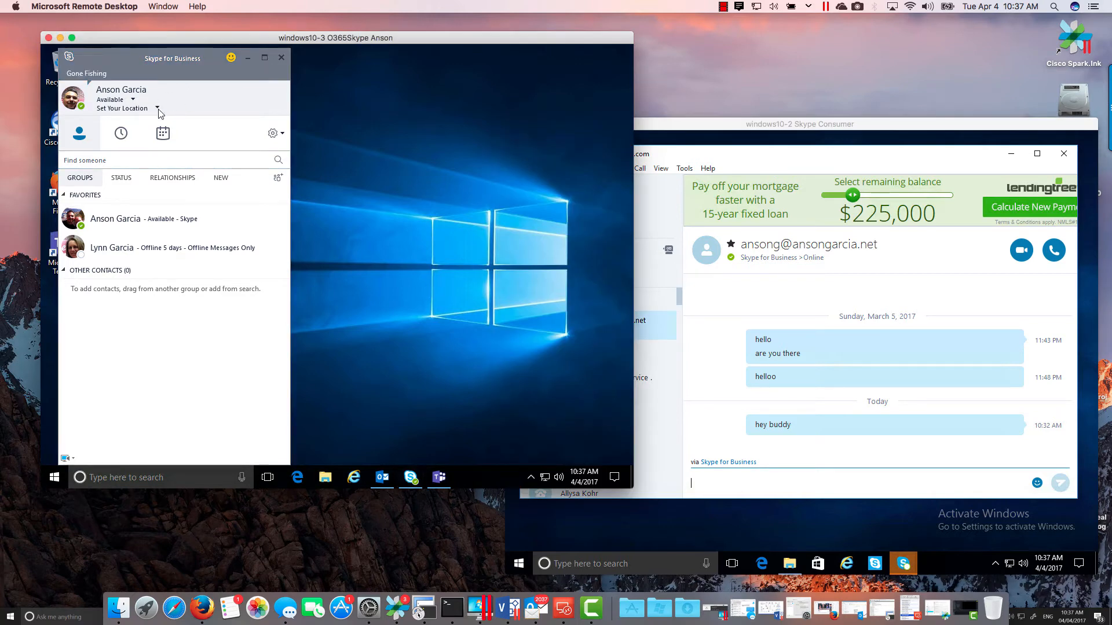
pyautogui.moveTo(188, 127)
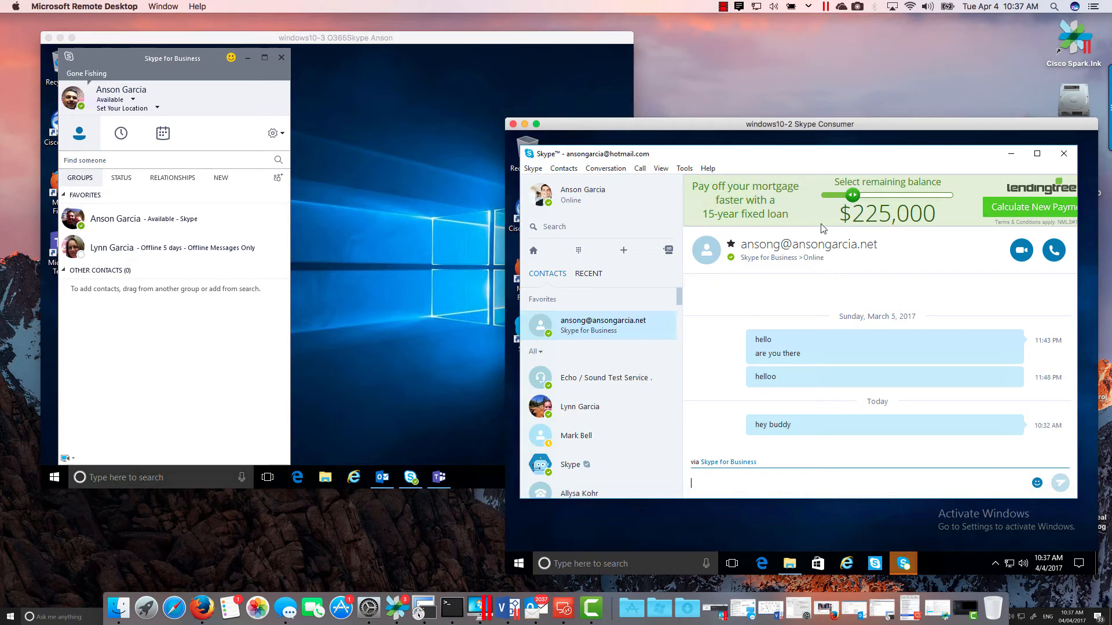
pyautogui.moveTo(831, 272)
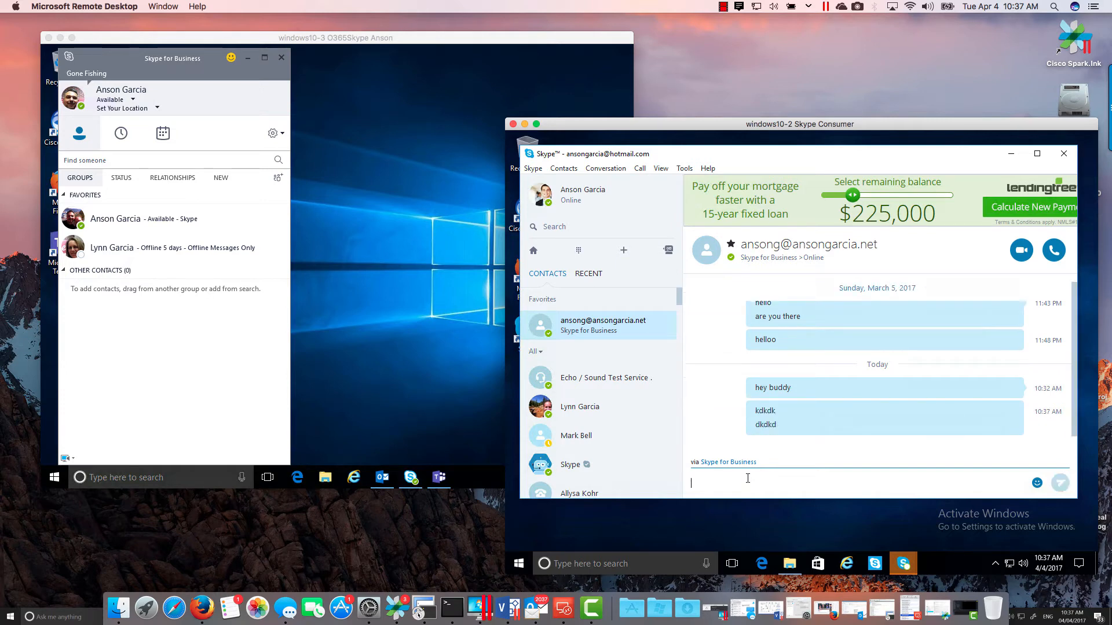
pyautogui.write('kdkd')
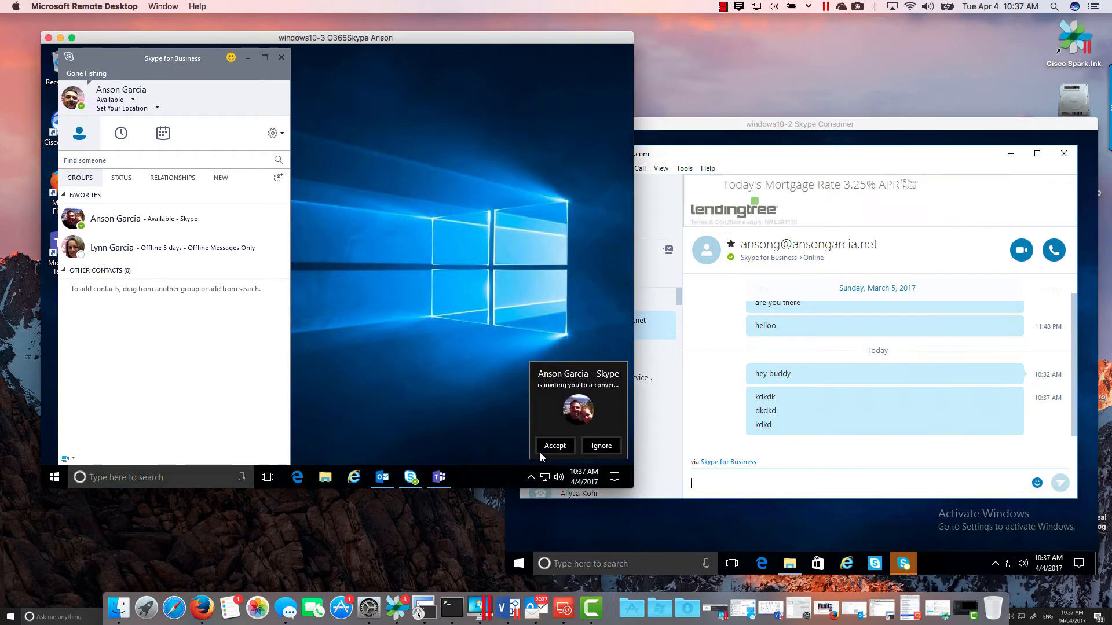
pyautogui.click(554, 445)
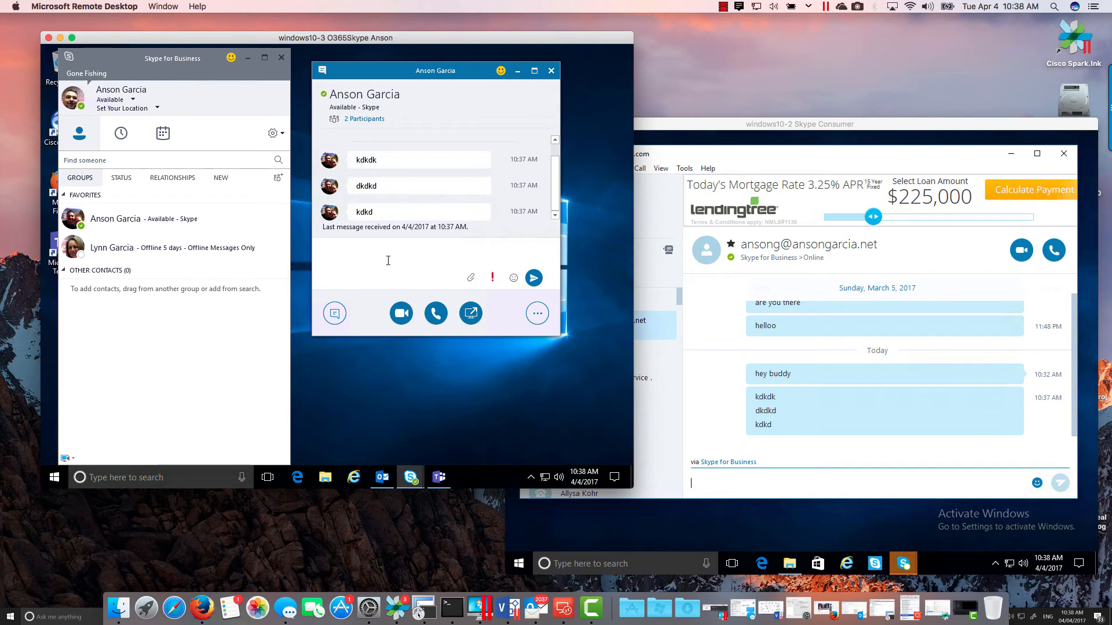
# Reply 'hello' from the Skype for Business conversation so it arrives in consumer Skype.
pyautogui.click(388, 259)
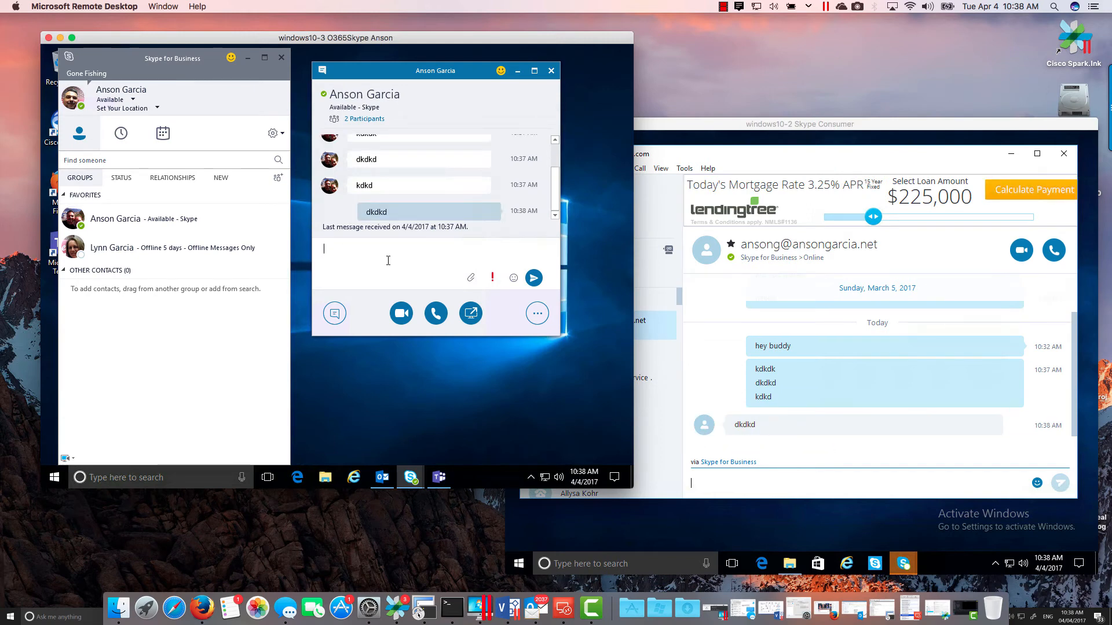
pyautogui.write('hello')
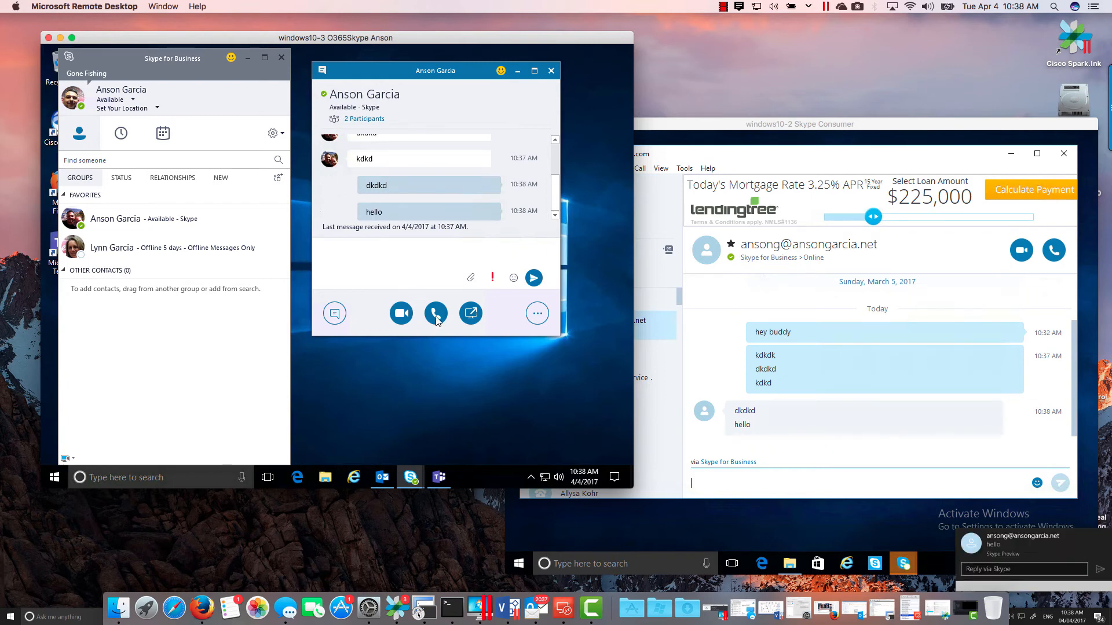
pyautogui.moveTo(401, 319)
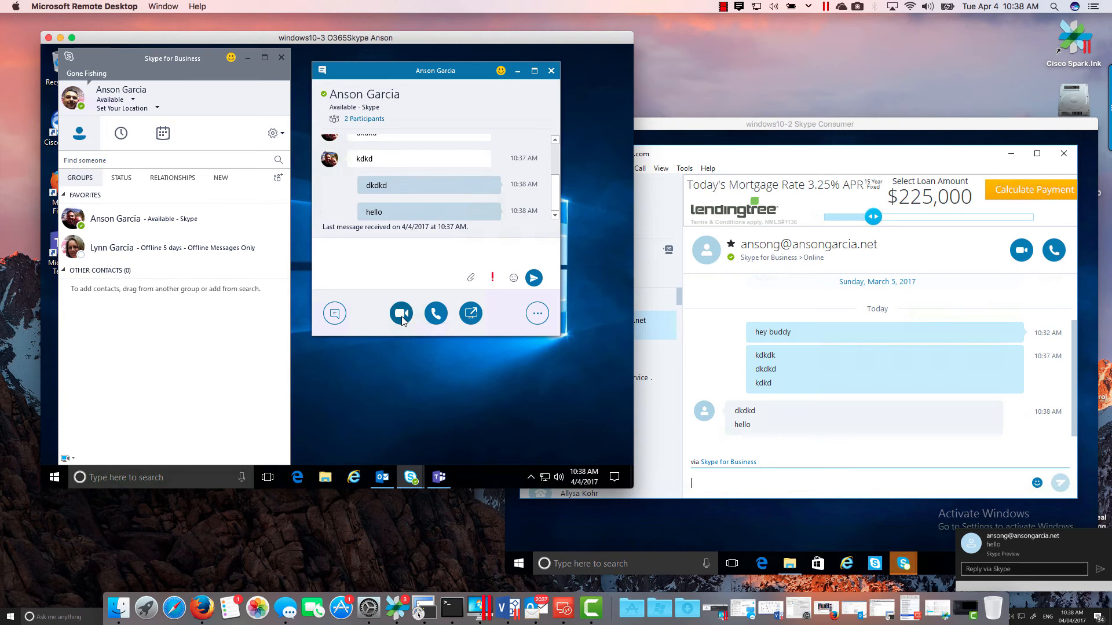
# Attempt a video call, place an audio call to the Skype contact, and hang up unanswered.
pyautogui.click(400, 313)
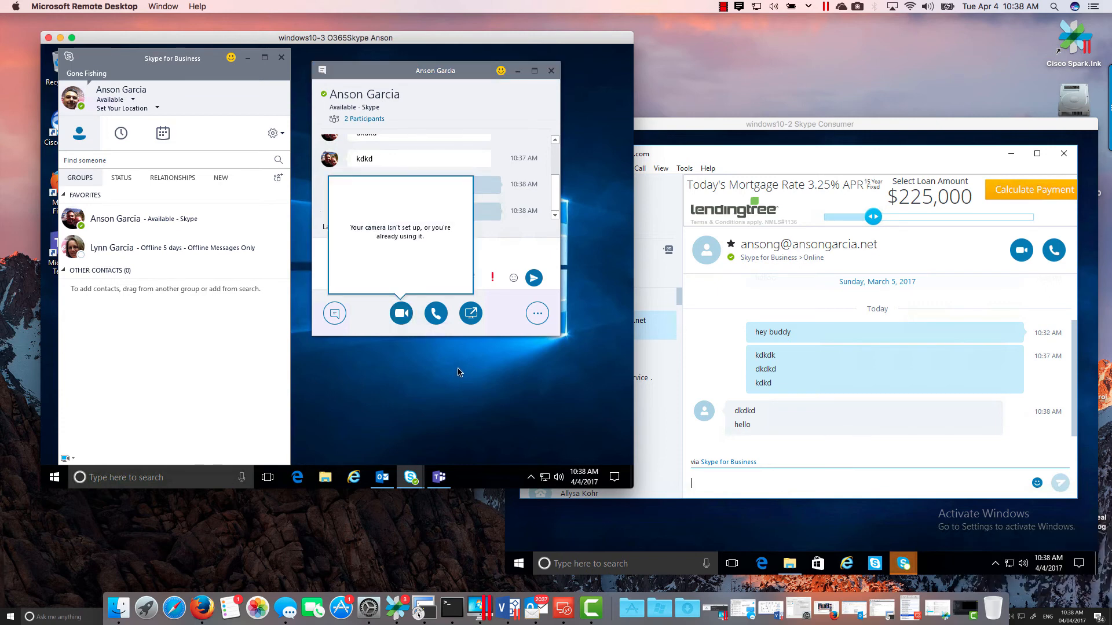
pyautogui.click(552, 70)
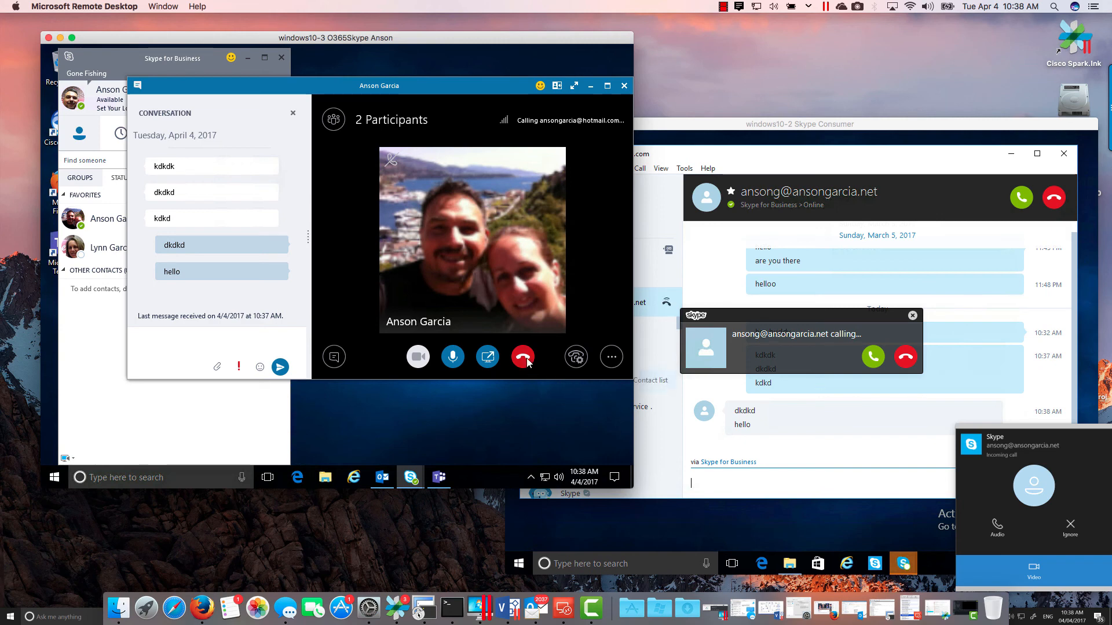
pyautogui.click(522, 357)
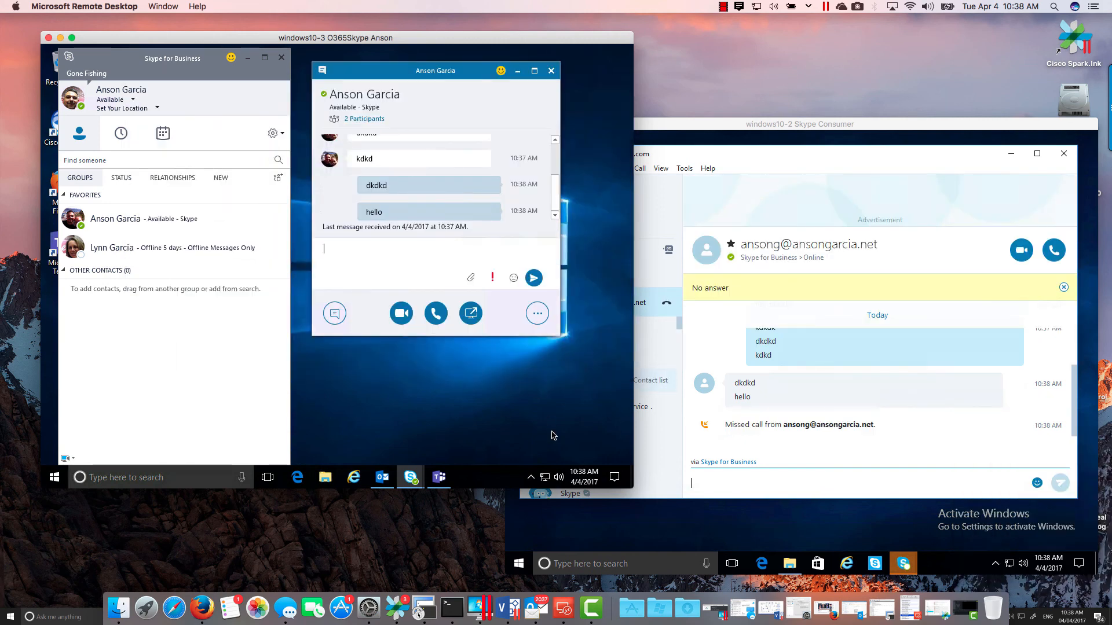